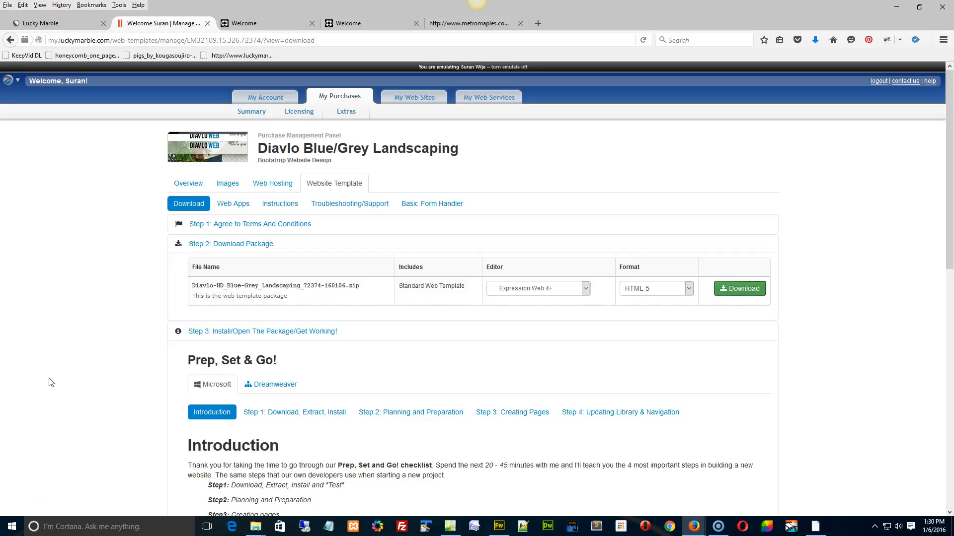
mouse_move(173, 380)
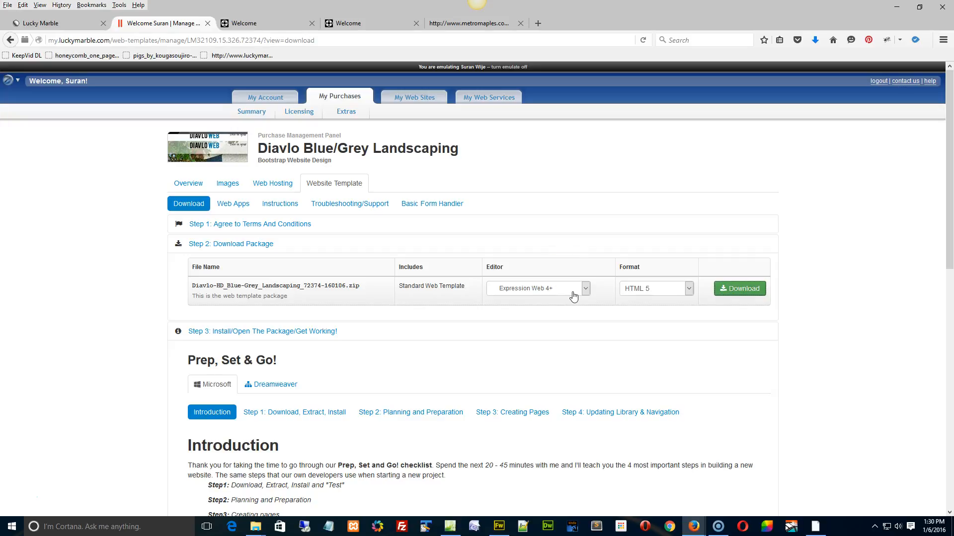
mouse_move(487, 356)
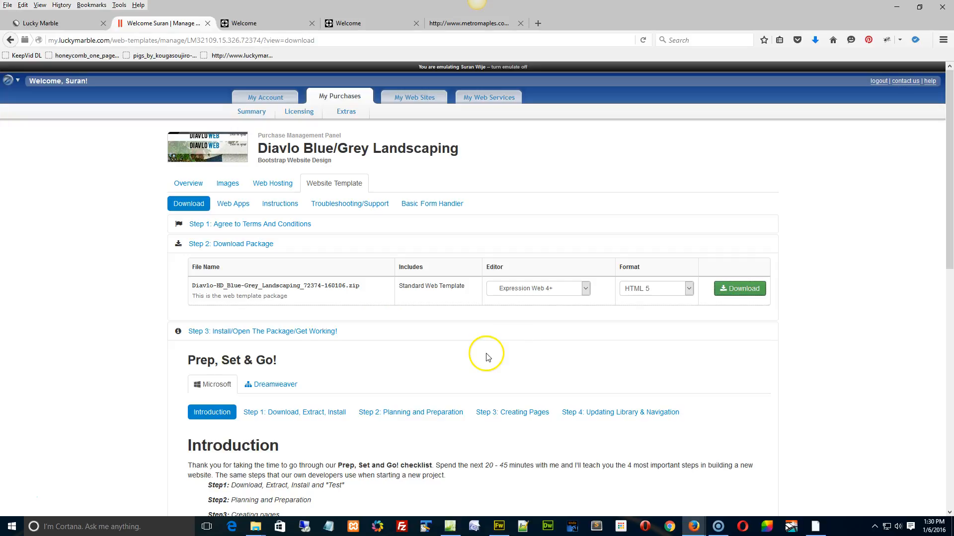
mouse_move(518, 349)
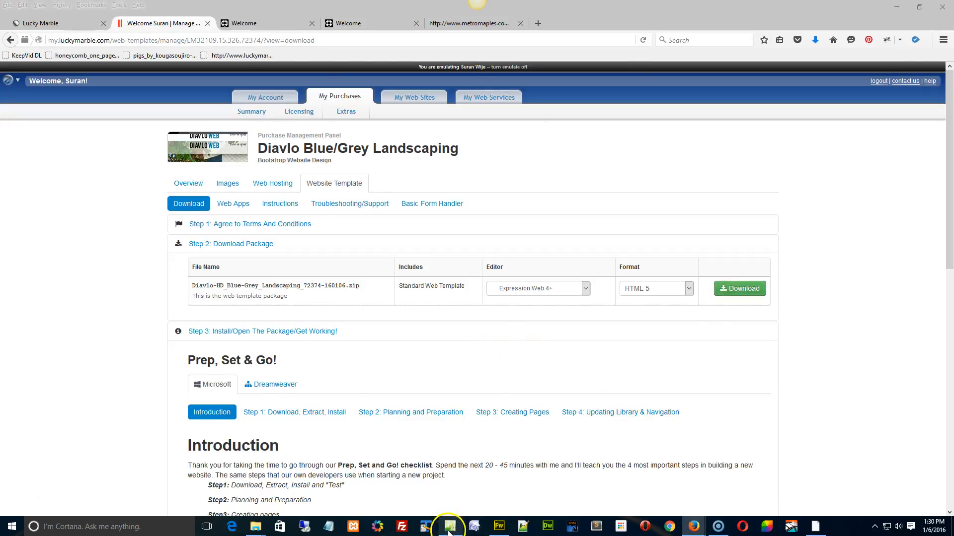
Switch to Expression Web and select fullscreen-slider.htm under Library > sliders > fullscreen-slider.
click(447, 527)
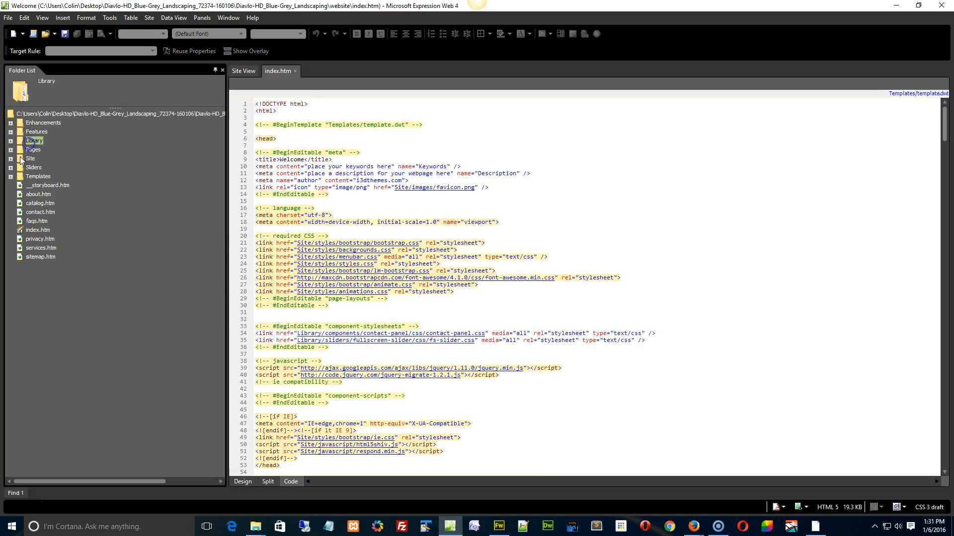
click(11, 141)
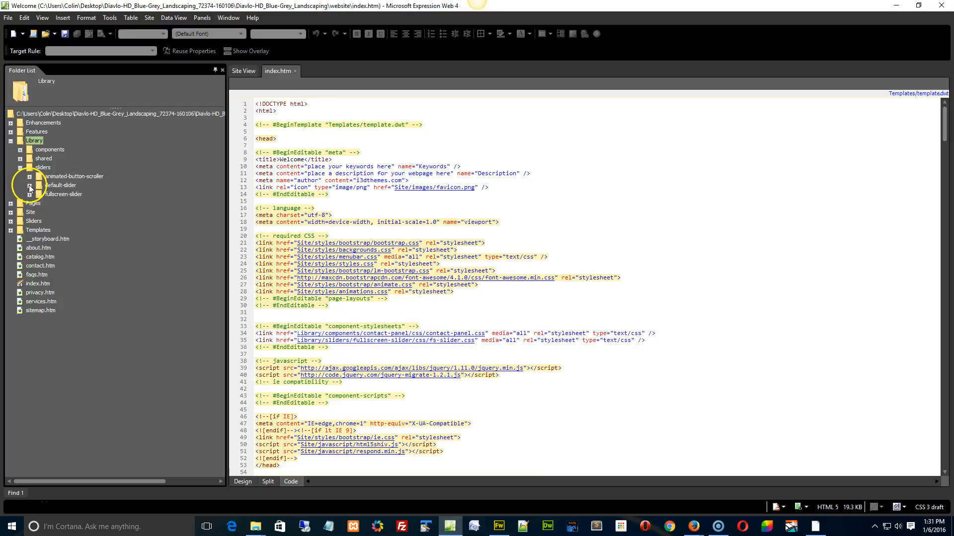
click(29, 194)
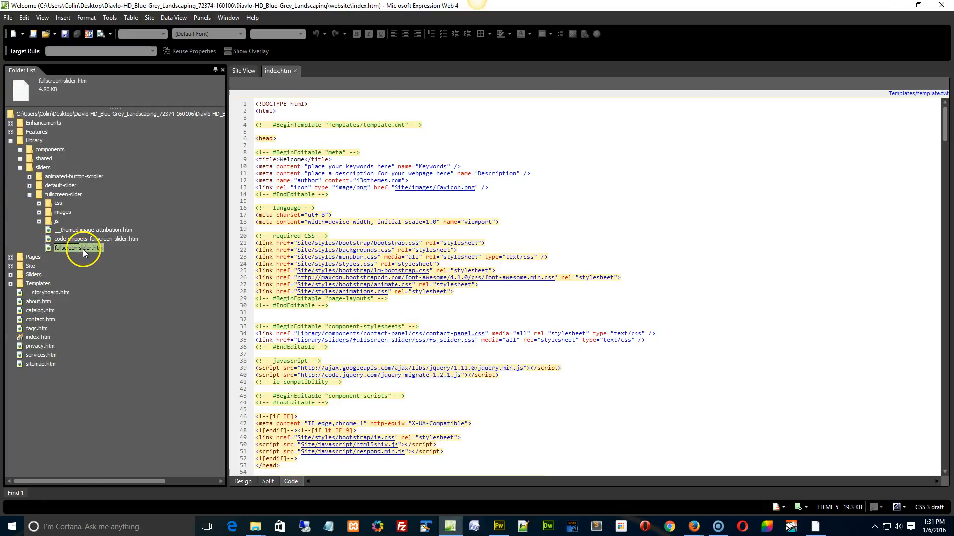
click(78, 248)
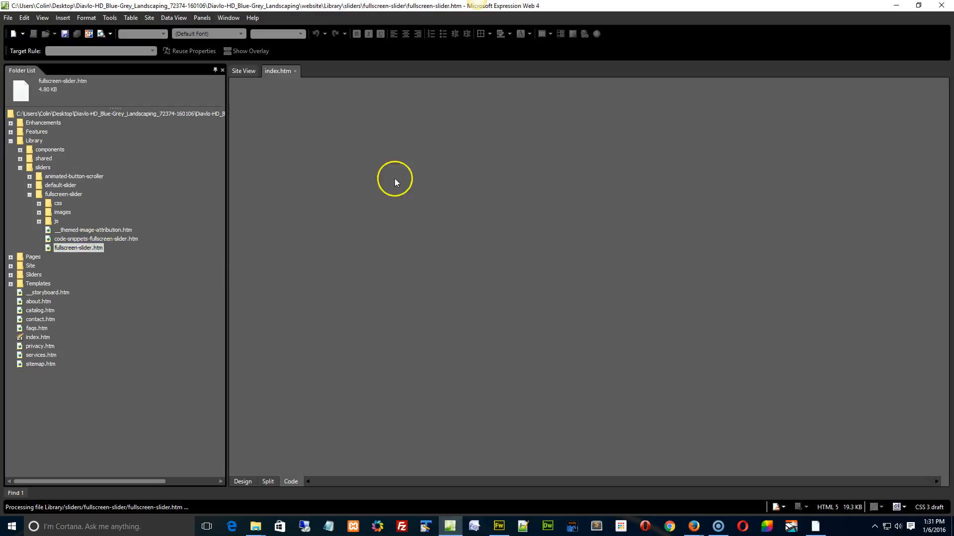
Open fullscreen-slider.htm, select the opening <body> tag, and scroll toward the end.
double_click(79, 247)
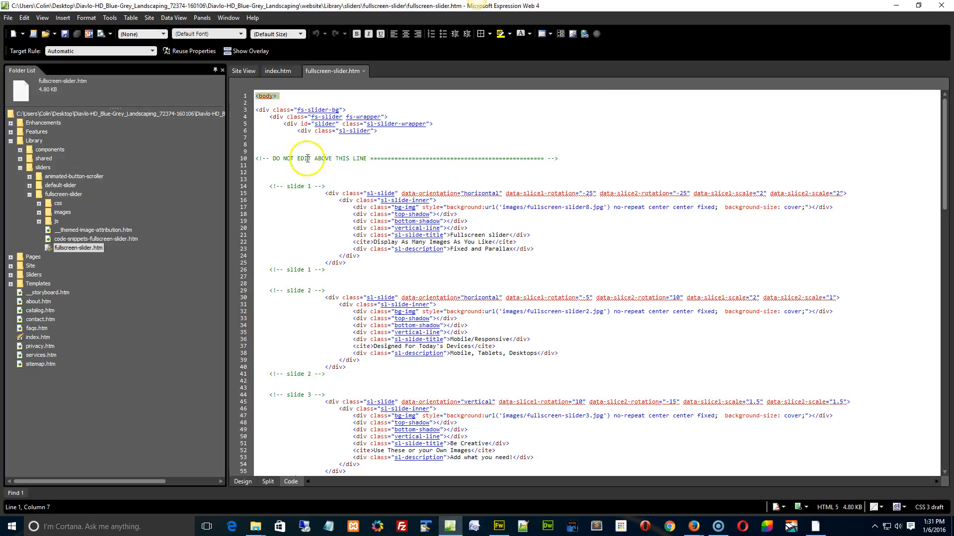
click(270, 96)
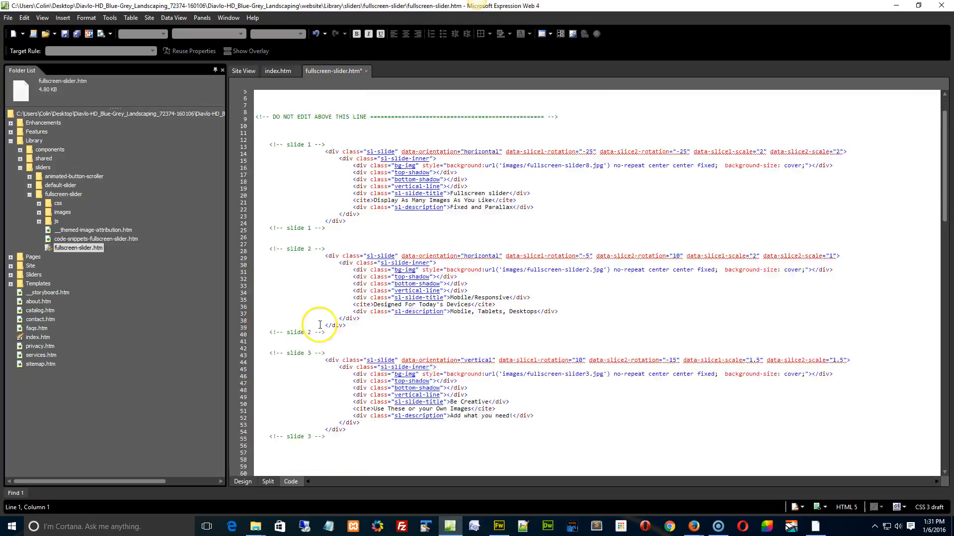
scroll(down, 3)
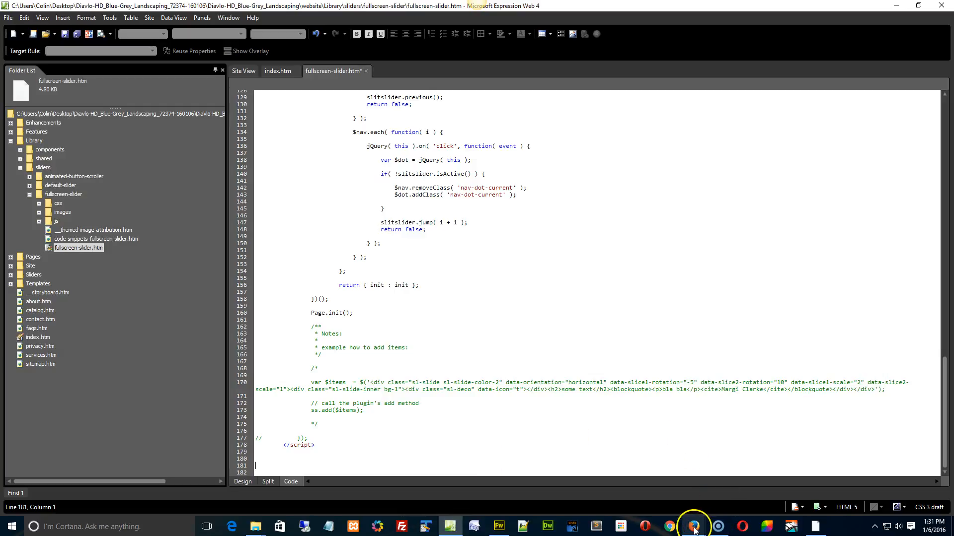
In Firefox's index3.aspx source, highlight the extra <body> tag, then return to Expression Web.
click(692, 527)
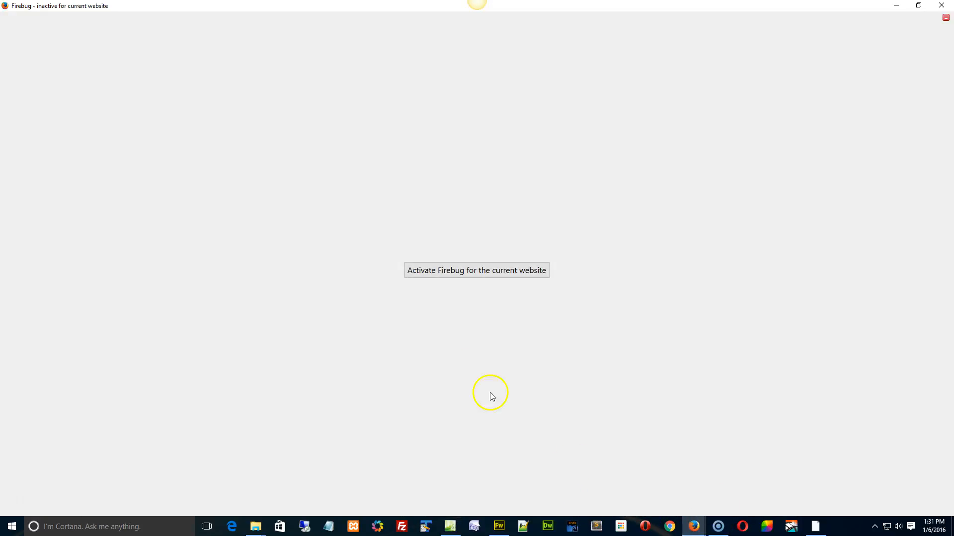
mouse_move(22, 497)
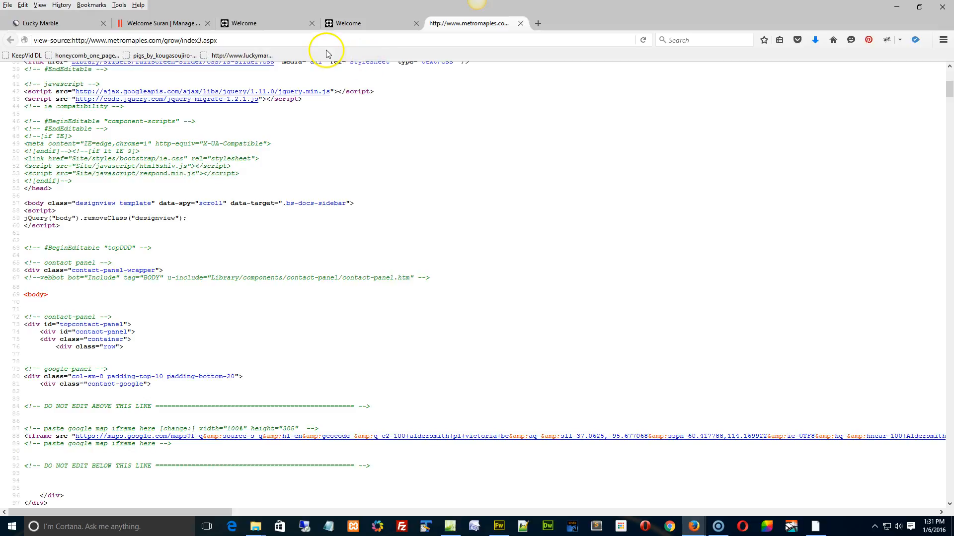
mouse_move(948, 95)
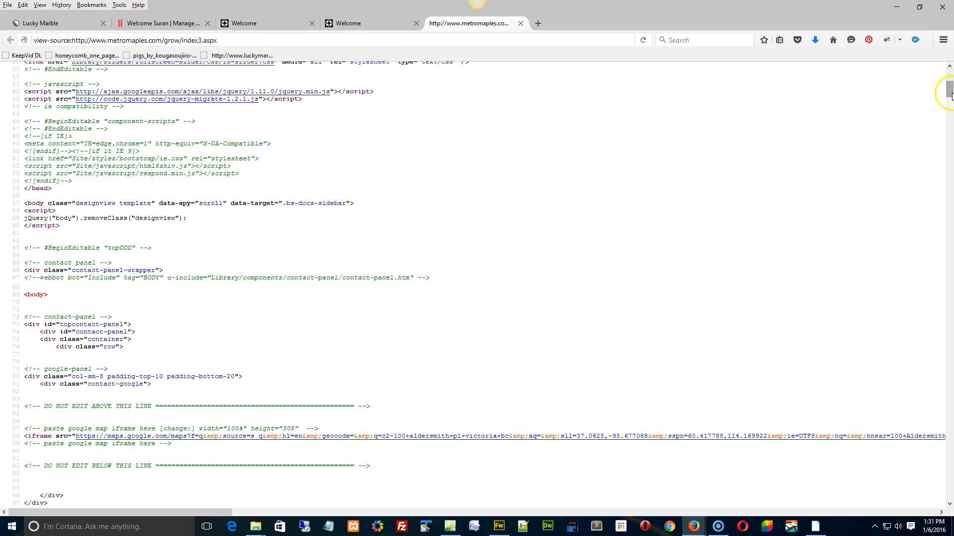
scroll(down, 3)
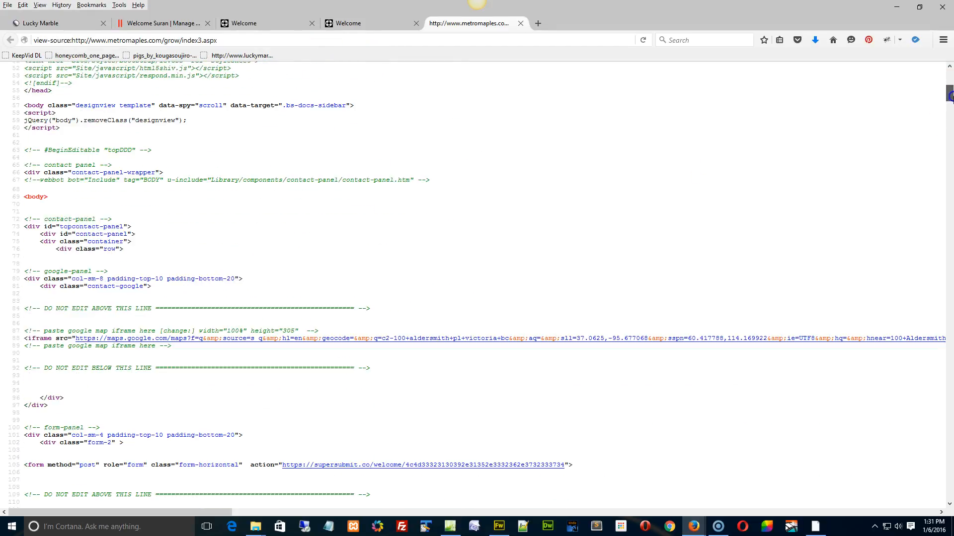
double_click(35, 197)
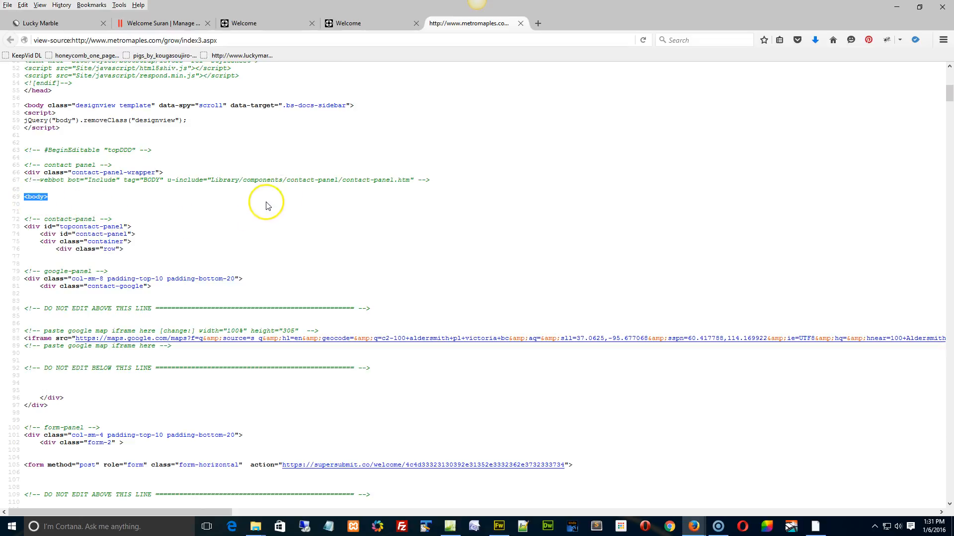
scroll(down, 3)
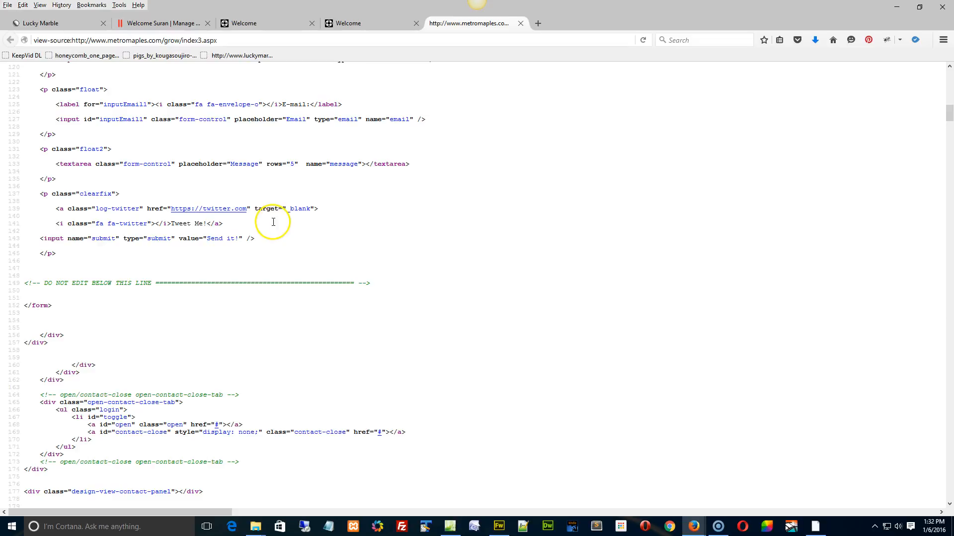
scroll(down, 3)
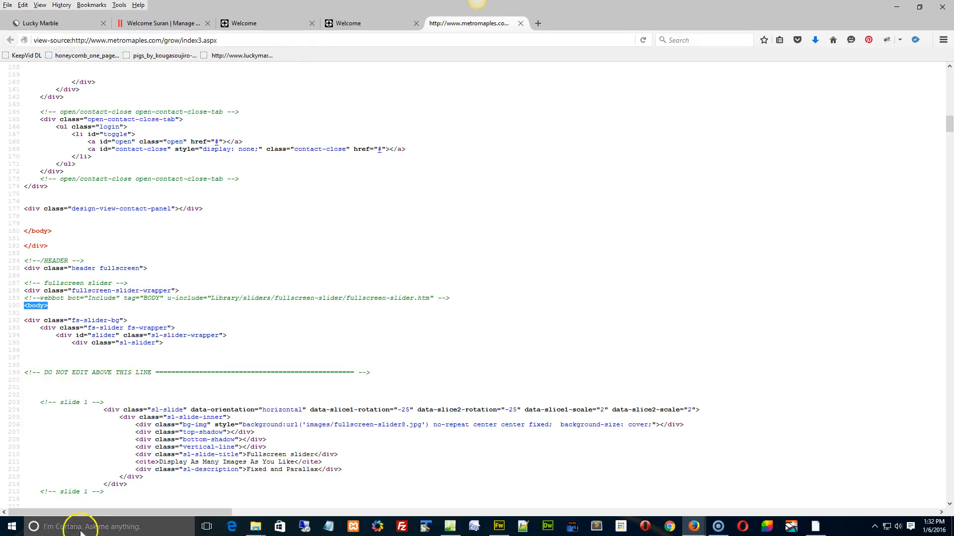
click(449, 526)
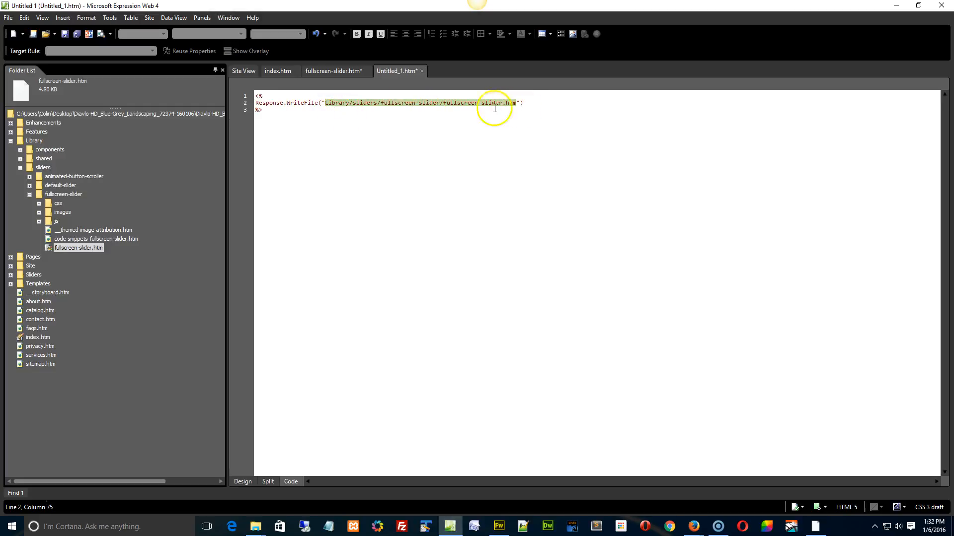
Return to the fullscreen-slider.htm tab from Untitled_1.htm.
click(331, 70)
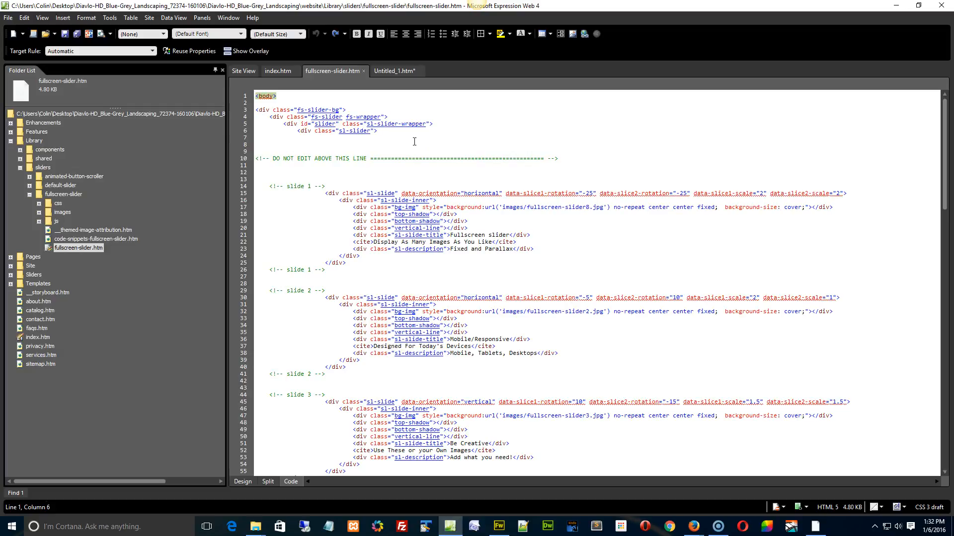
Delete the <body> tag on line 1, then scroll toward the closing </body>.
click(253, 101)
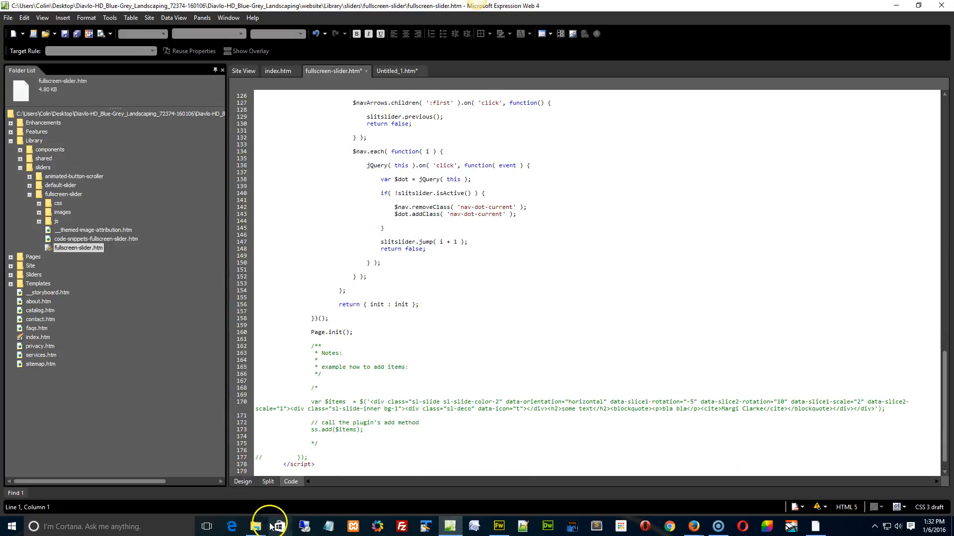
scroll(down, 3)
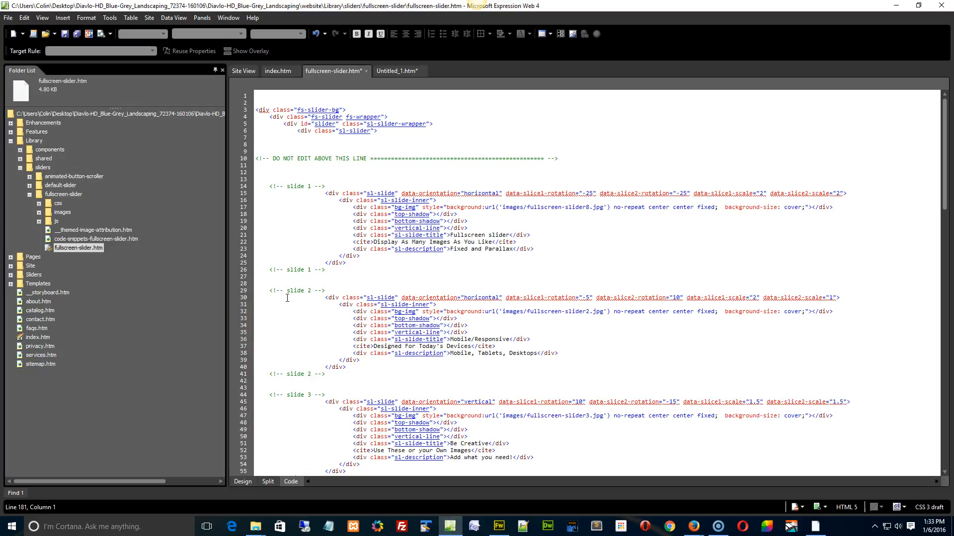
mouse_move(86, 401)
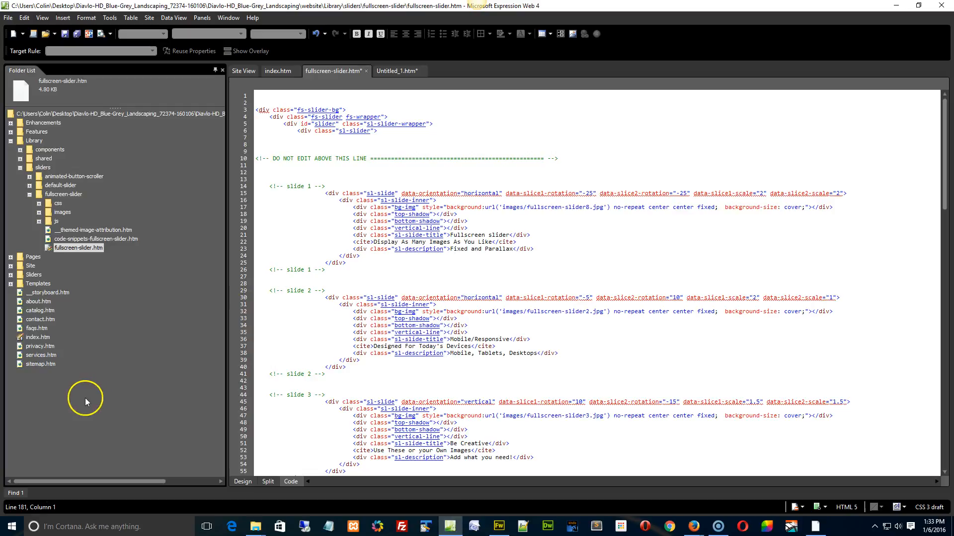